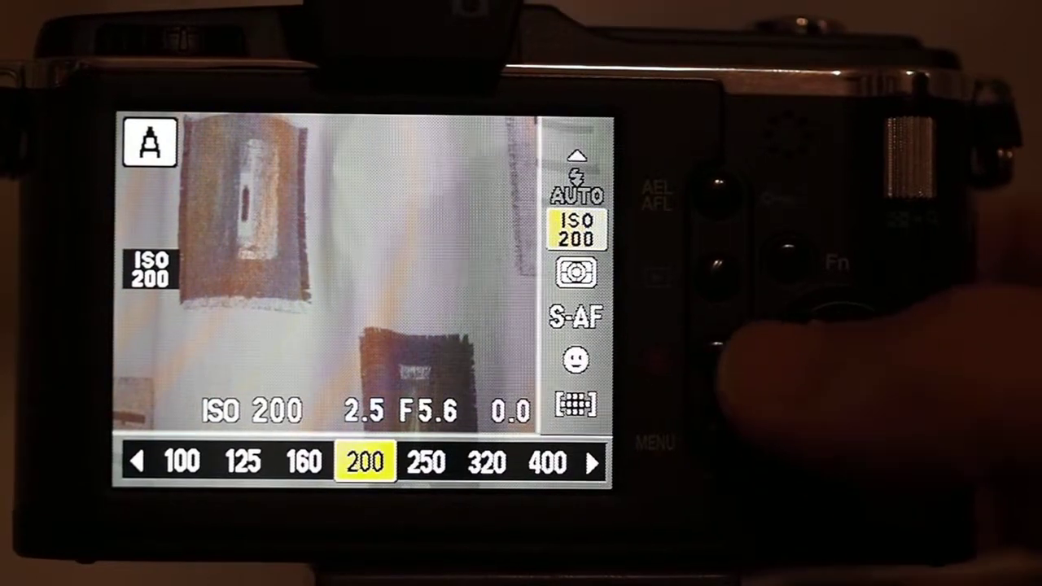
# - Step ISO down from 200 to 100 in the live control panel
pyautogui.click(139, 462)
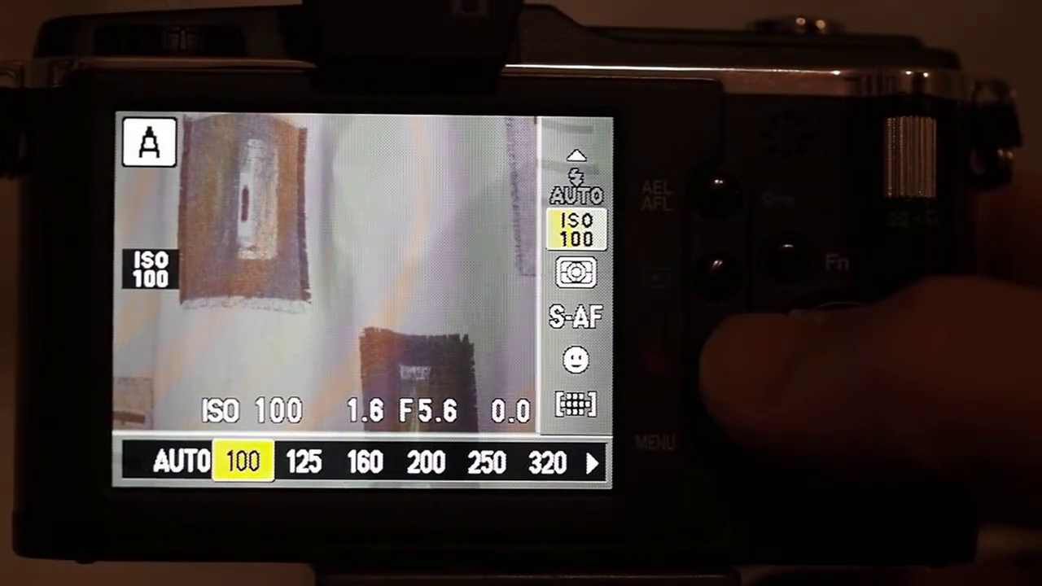